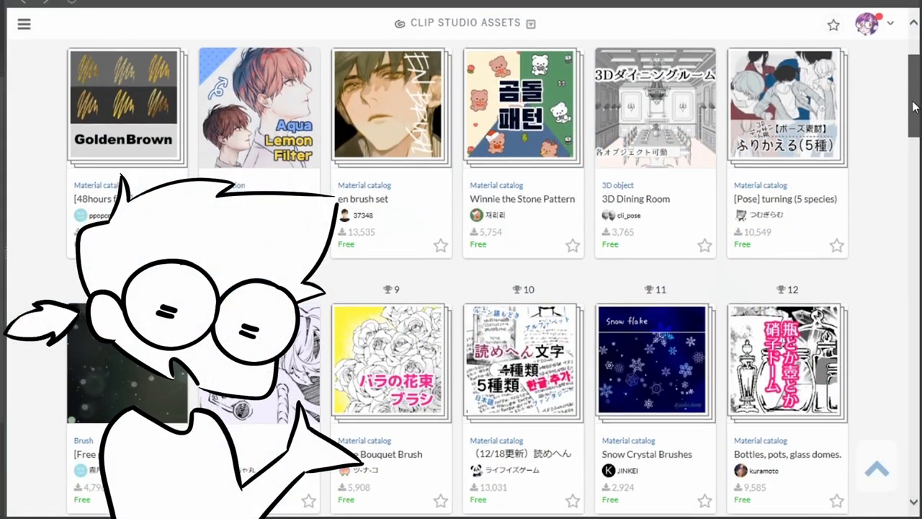
# Paint dark streaky fur strokes across the brown cloak's outer edge
pyautogui.scroll(-3)
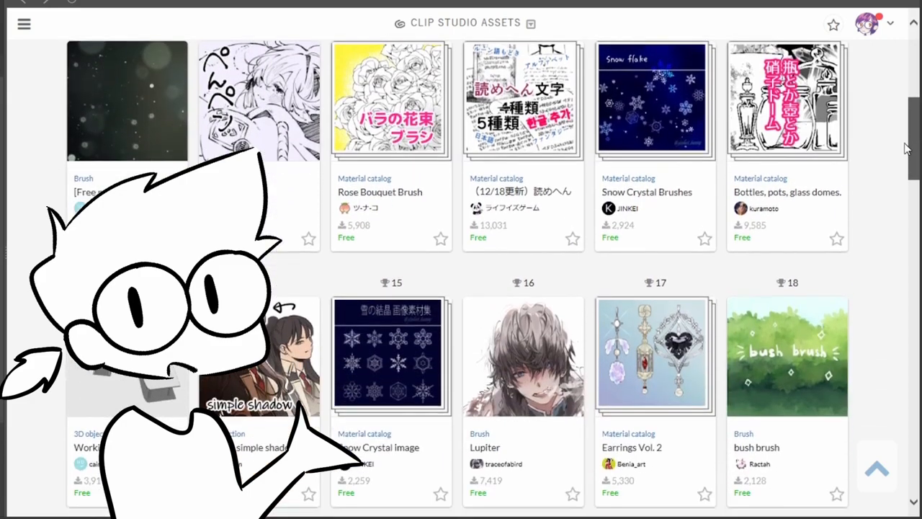
pyautogui.scroll(-3)
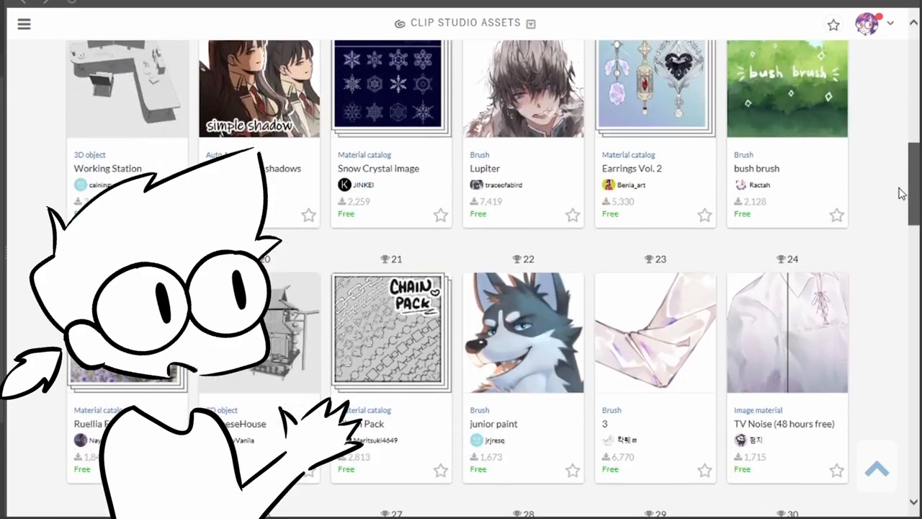
pyautogui.scroll(-3)
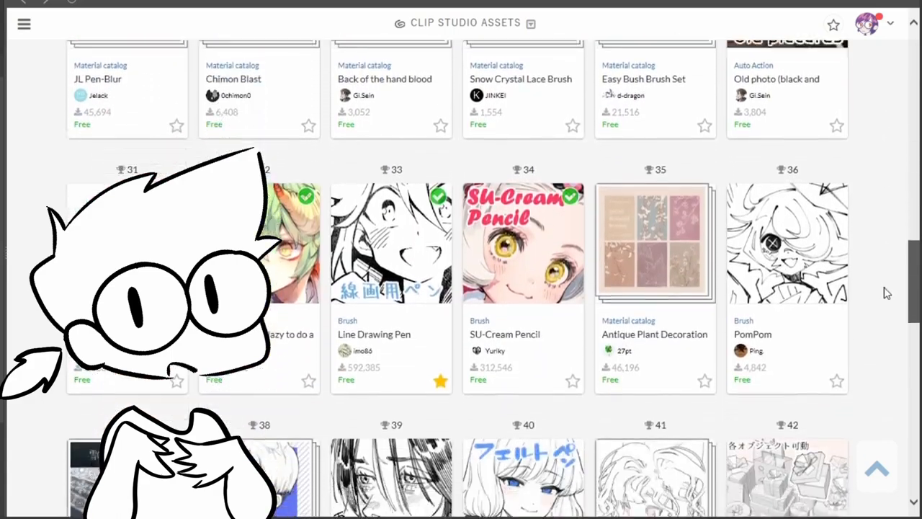
pyautogui.scroll(-3)
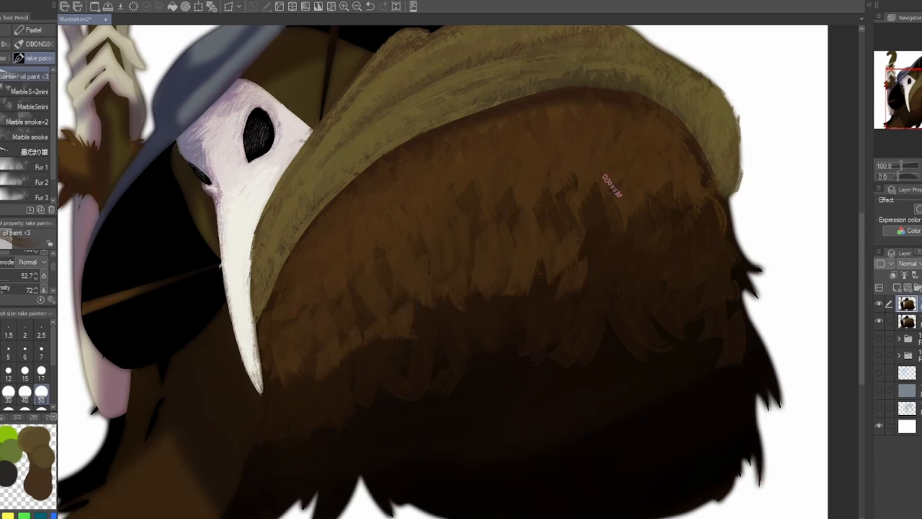
pyautogui.moveTo(612, 184); pyautogui.dragTo(367, 292)
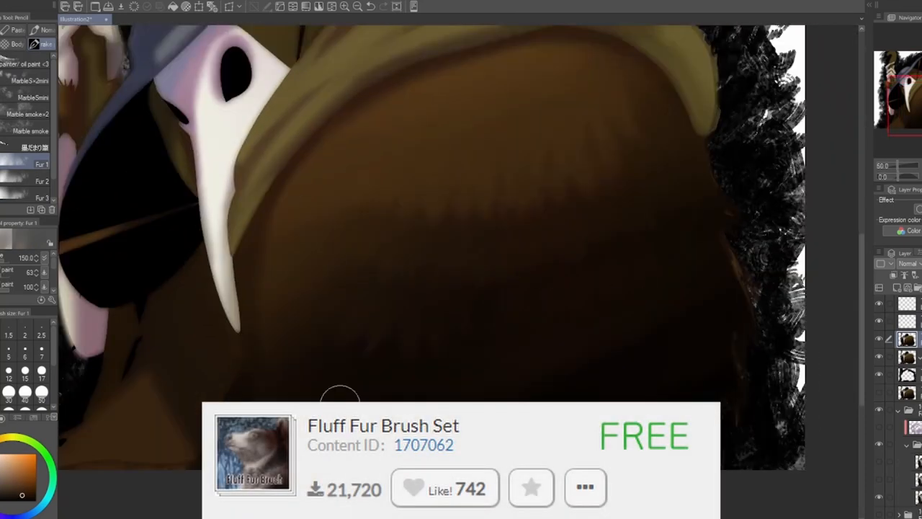
# Pick the Fur 1 brush from the fluff fur brush set
pyautogui.click(41, 181)
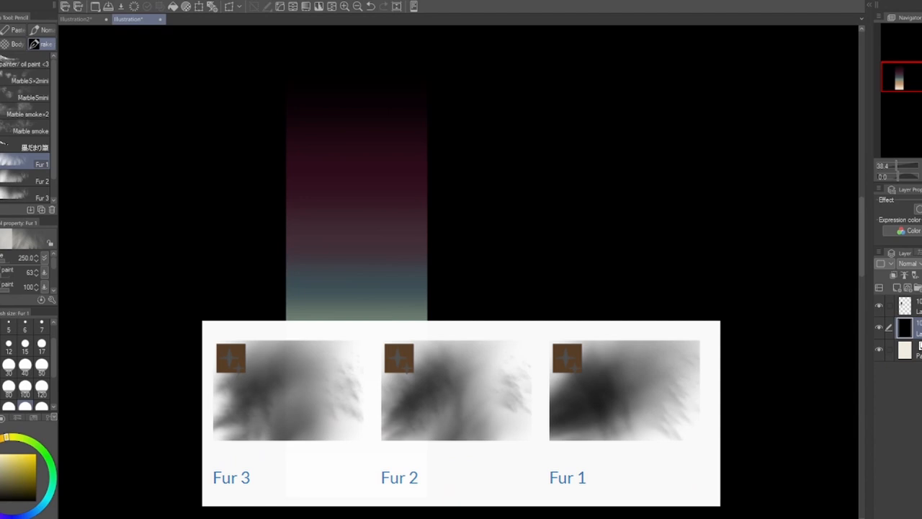
pyautogui.moveTo(503, 136)
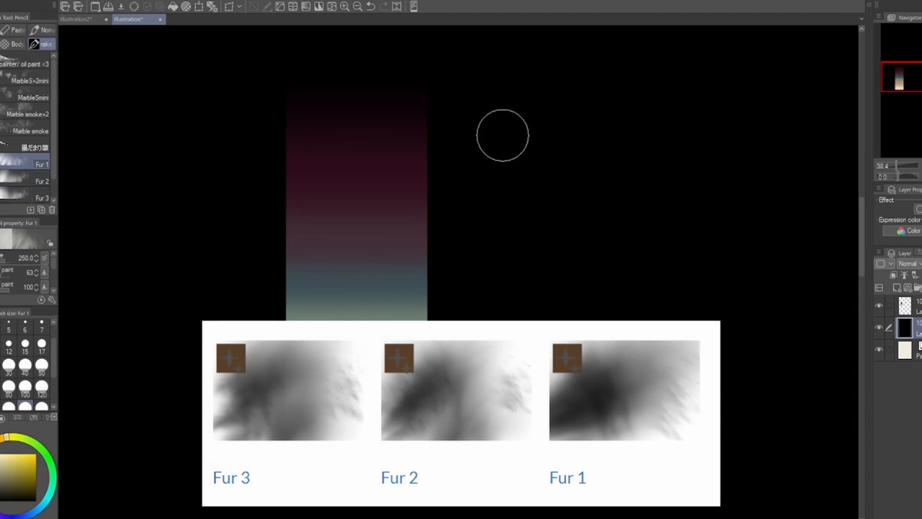
# Draw two pale horizontal test fur strokes on the black practice canvas
pyautogui.moveTo(497, 137); pyautogui.dragTo(807, 144)
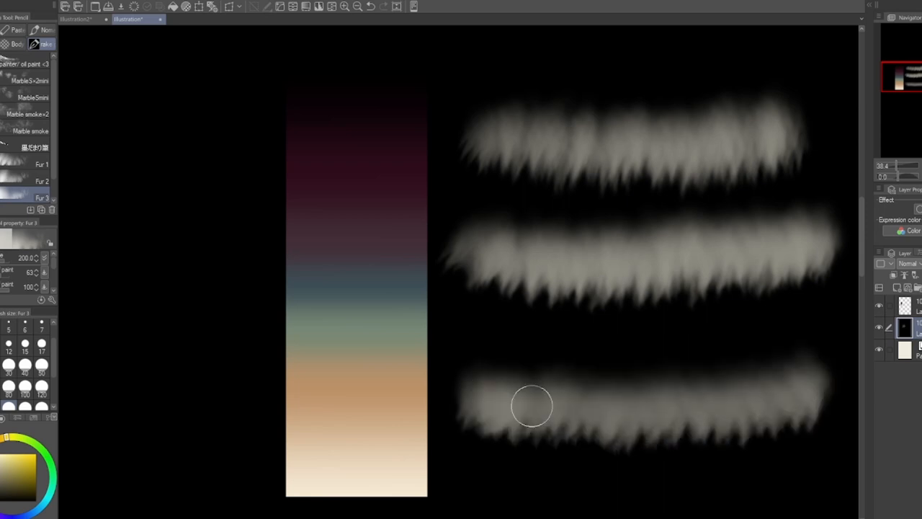
pyautogui.moveTo(533, 407); pyautogui.dragTo(839, 412)
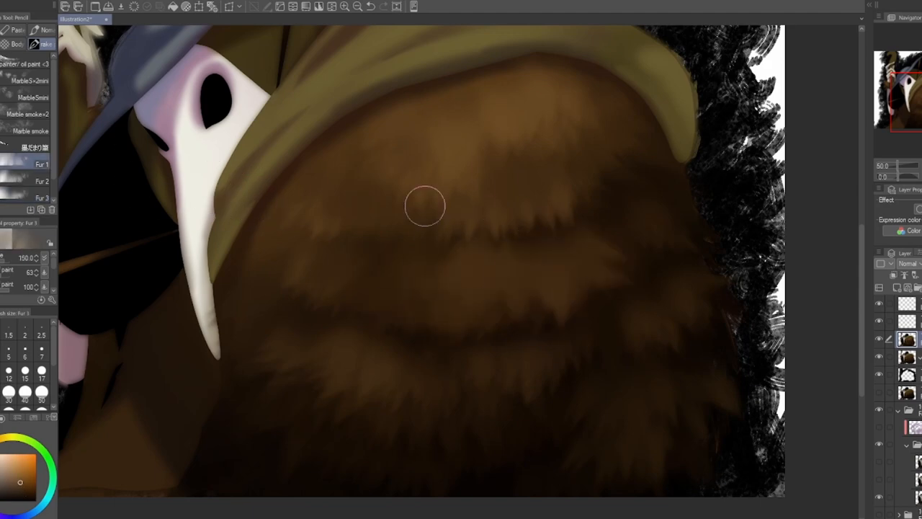
# Layer soft Fur 3 texture diagonally across the brown cloak beneath the mask
pyautogui.moveTo(425, 206); pyautogui.dragTo(708, 368)
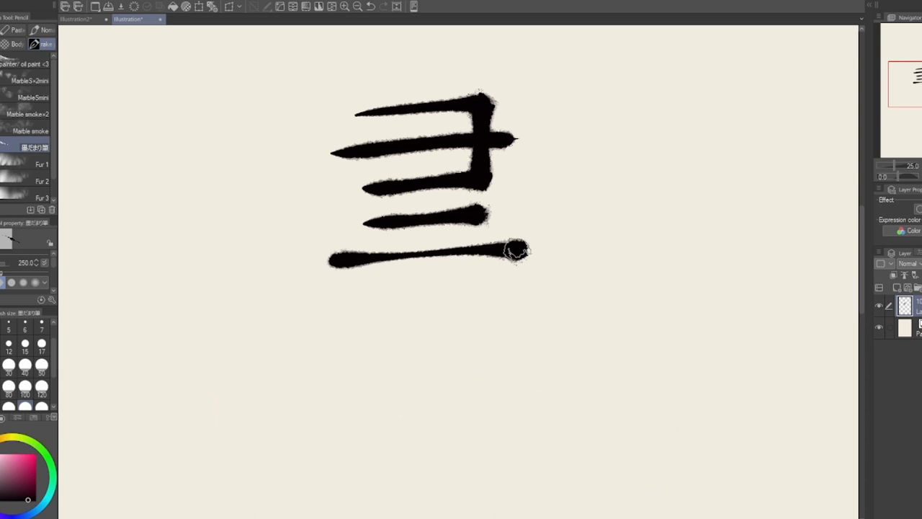
# Ink the upper and lower strokes of 書 with the ink blot brush
pyautogui.moveTo(414, 65); pyautogui.dragTo(425, 259)
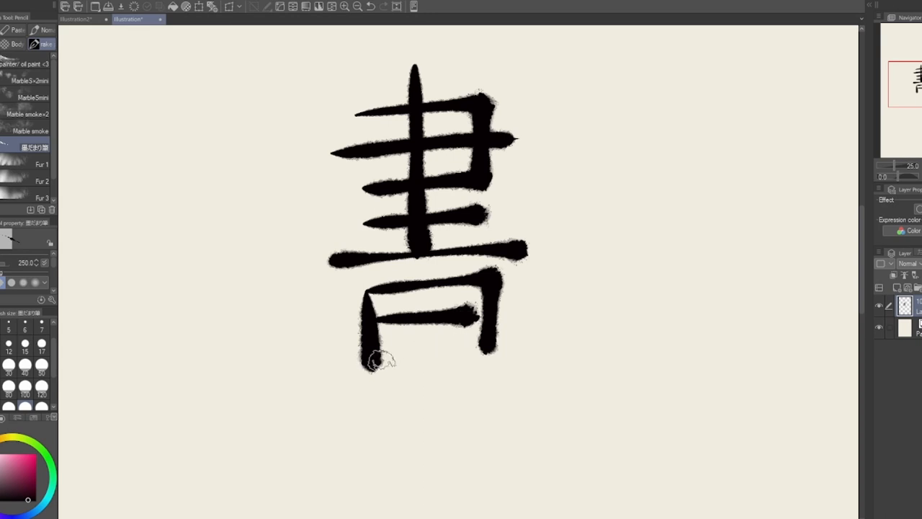
pyautogui.moveTo(368, 360); pyautogui.dragTo(494, 360)
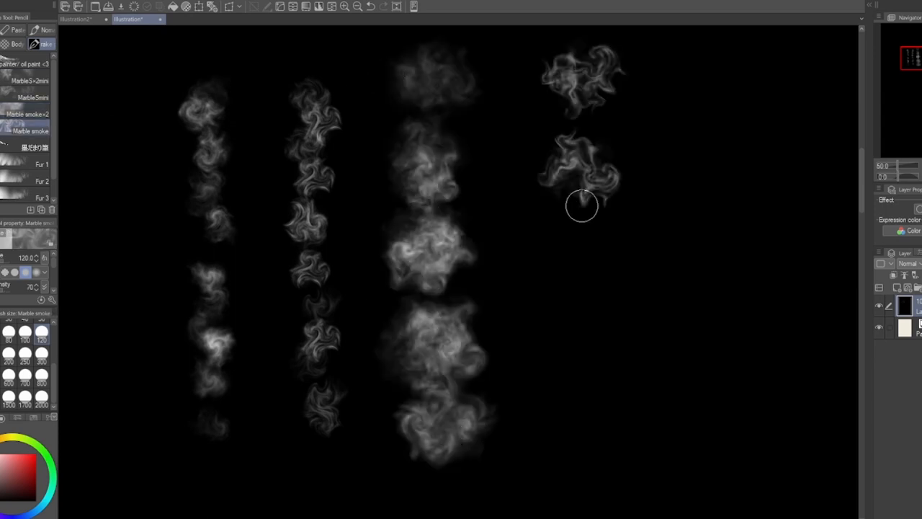
# Paint a swirling white marble-smoke test stroke down the black canvas
pyautogui.moveTo(582, 207); pyautogui.dragTo(622, 502)
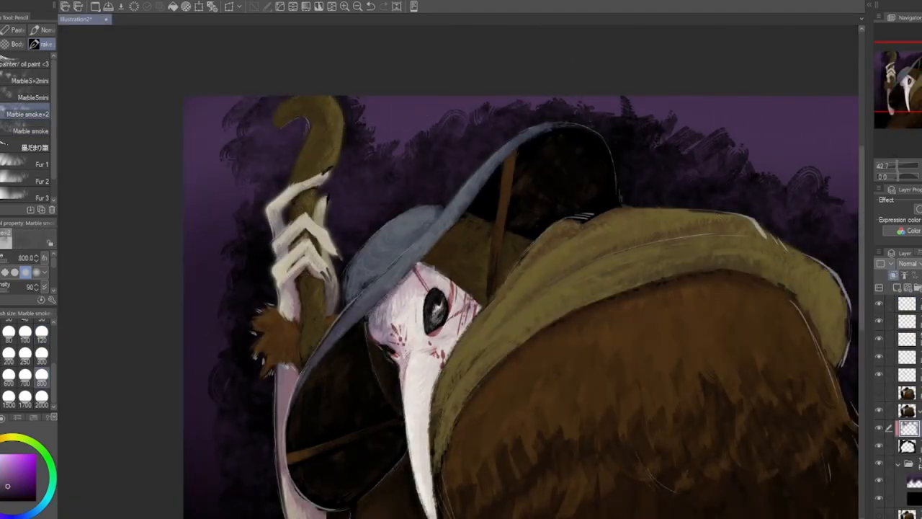
pyautogui.scroll(-3)
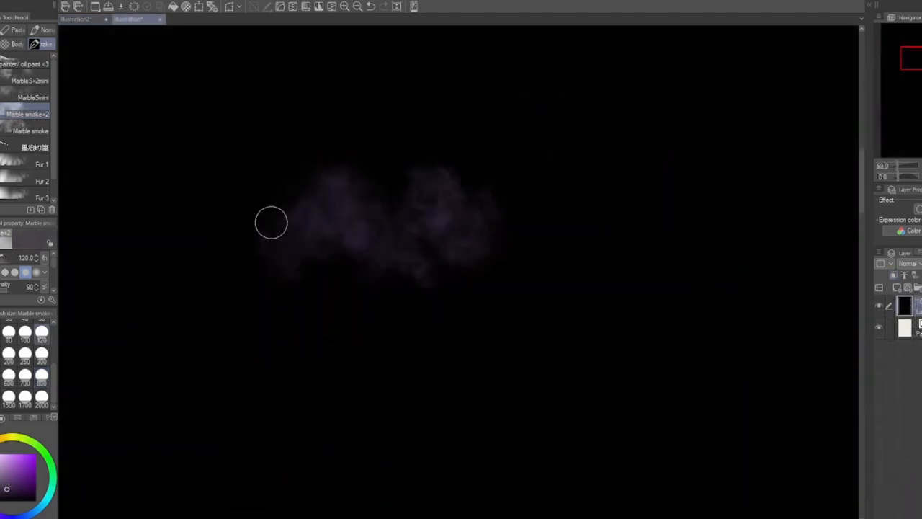
# Brush two purple Marble smoke×2 strokes forming a faint horizontal fog band
pyautogui.moveTo(271, 222); pyautogui.dragTo(545, 229)
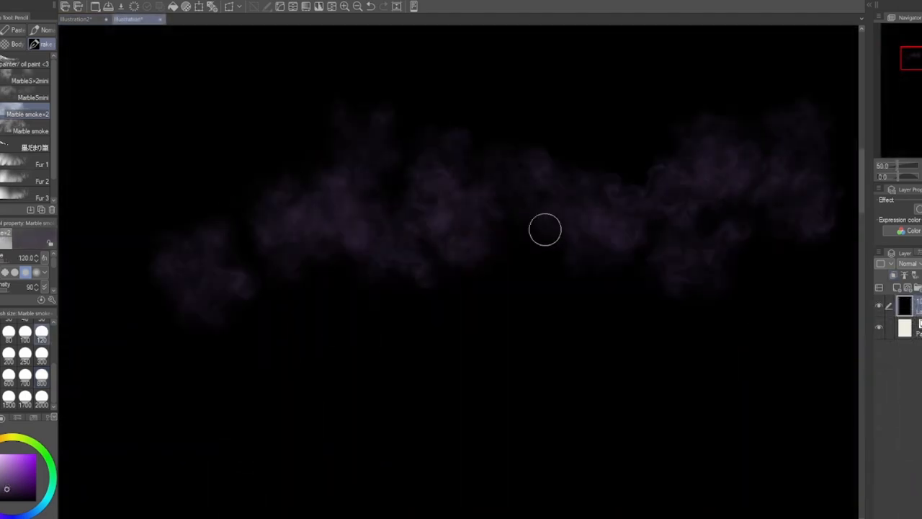
pyautogui.moveTo(545, 229); pyautogui.dragTo(452, 157)
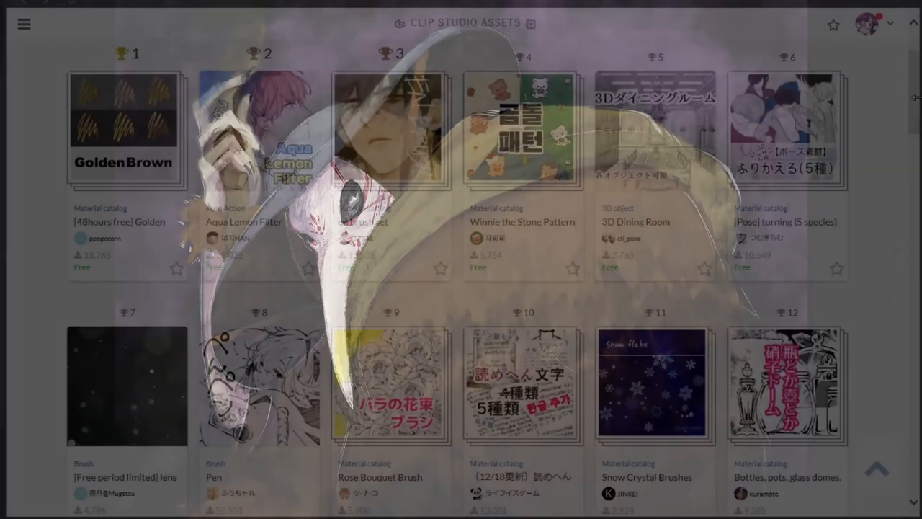
pyautogui.scroll(-3)
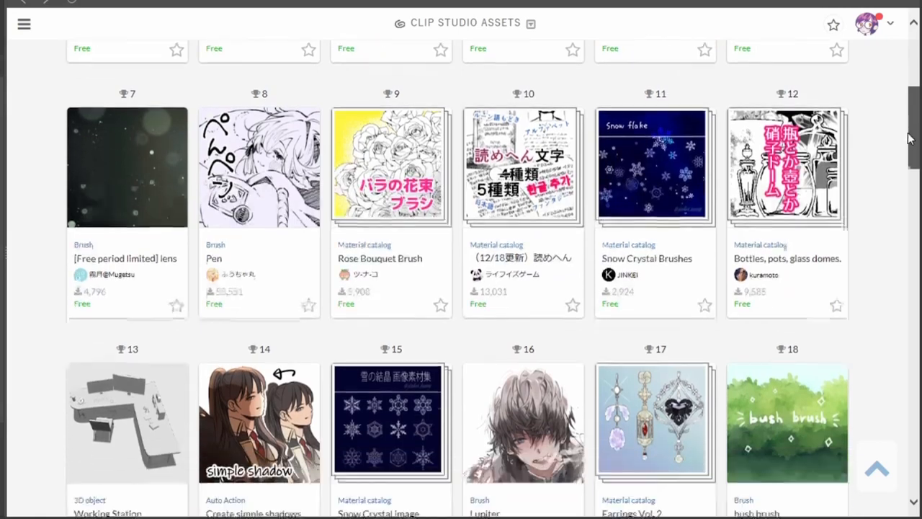
pyautogui.scroll(-3)
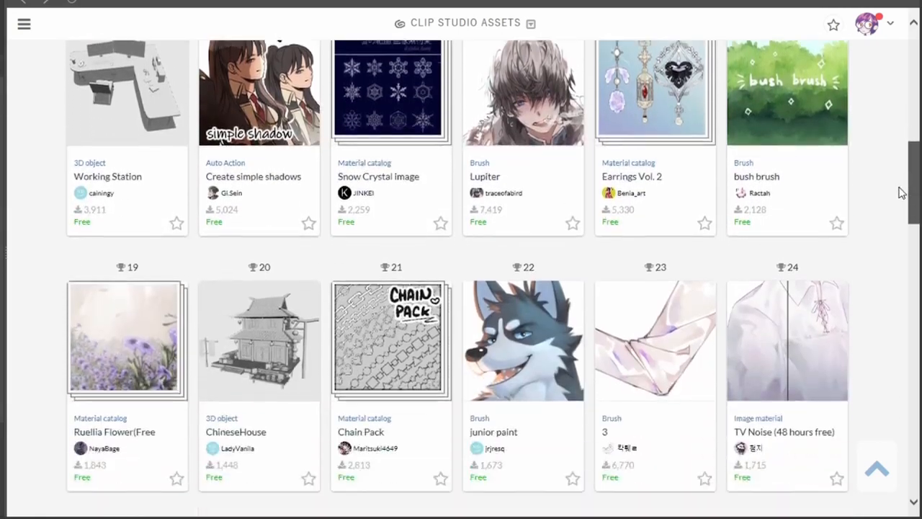
pyautogui.scroll(-3)
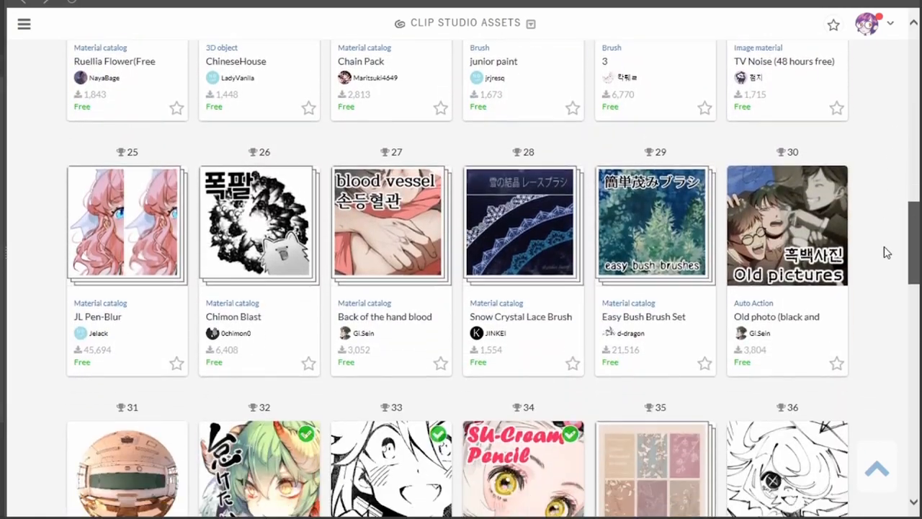
pyautogui.scroll(-3)
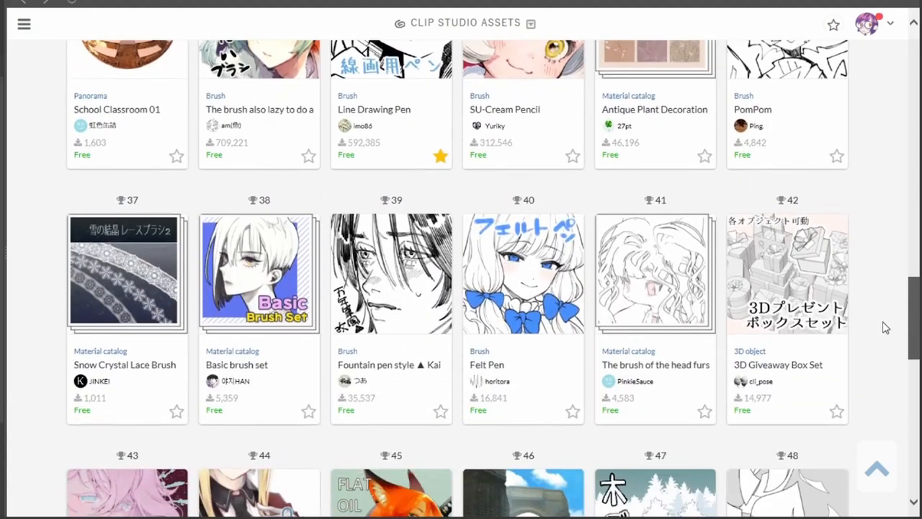
pyautogui.scroll(-3)
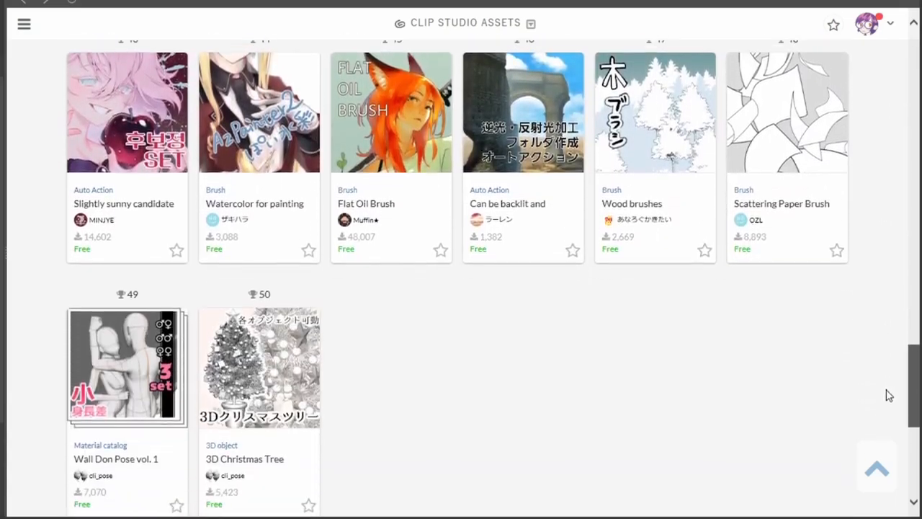